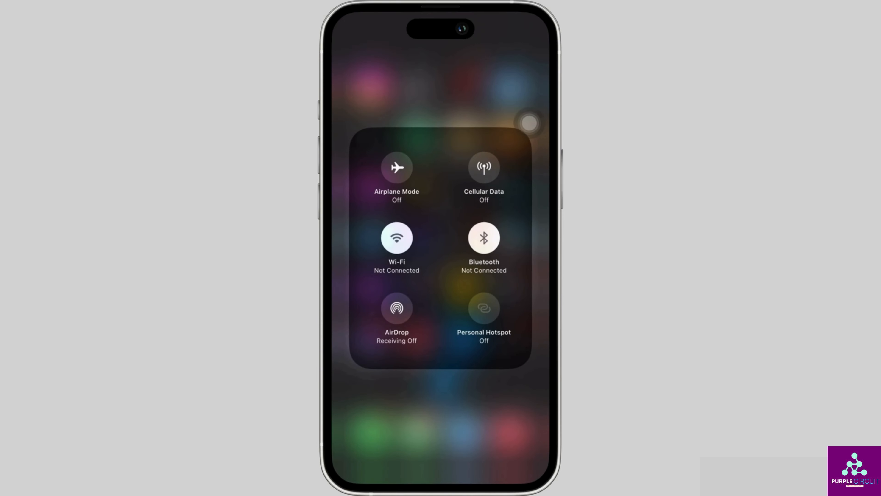
- Turn Wi-Fi on from the Control Center connectivity tile so it starts searching for a network
click(396, 237)
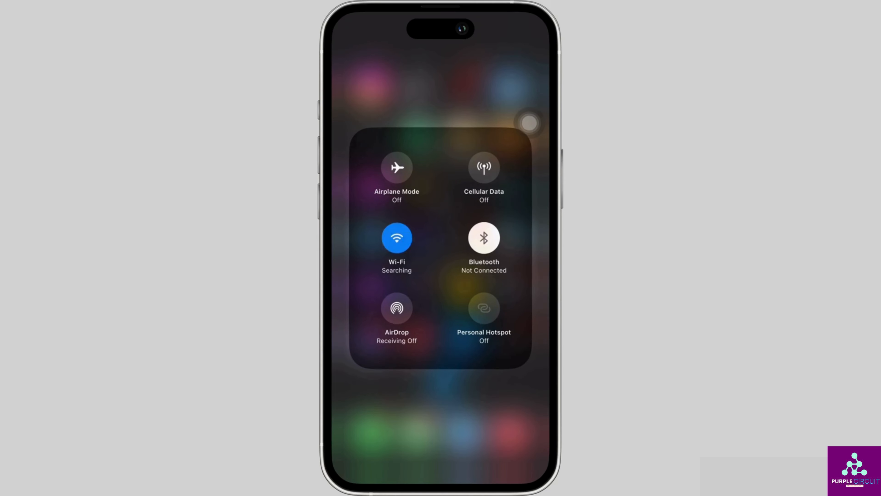
click(396, 238)
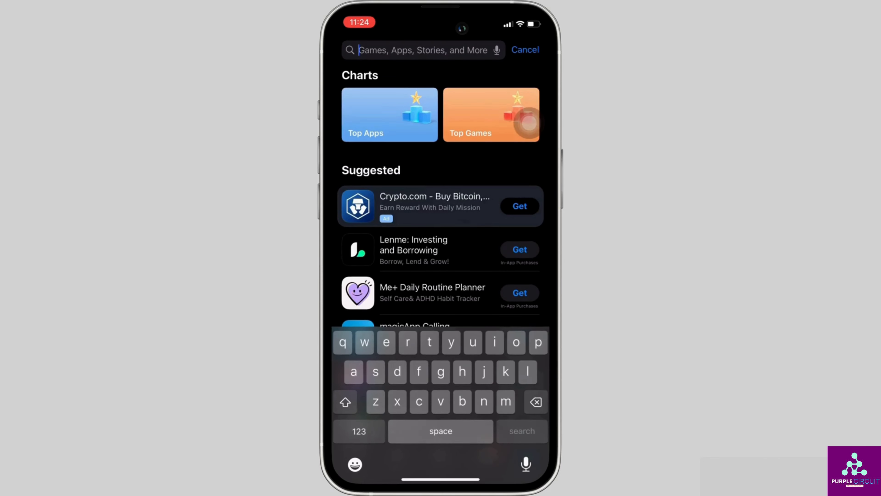
- Search the App Store for 'west' and open the Westpac result to confirm no update is offered
text(west)
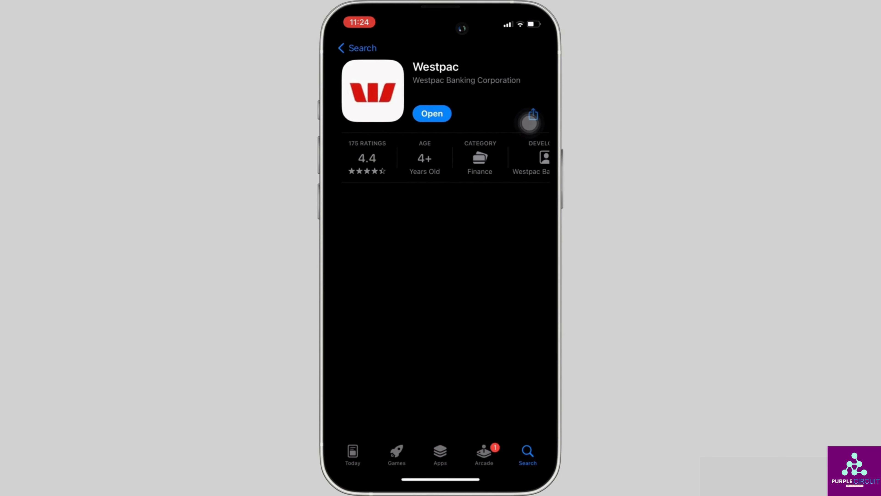
click(432, 113)
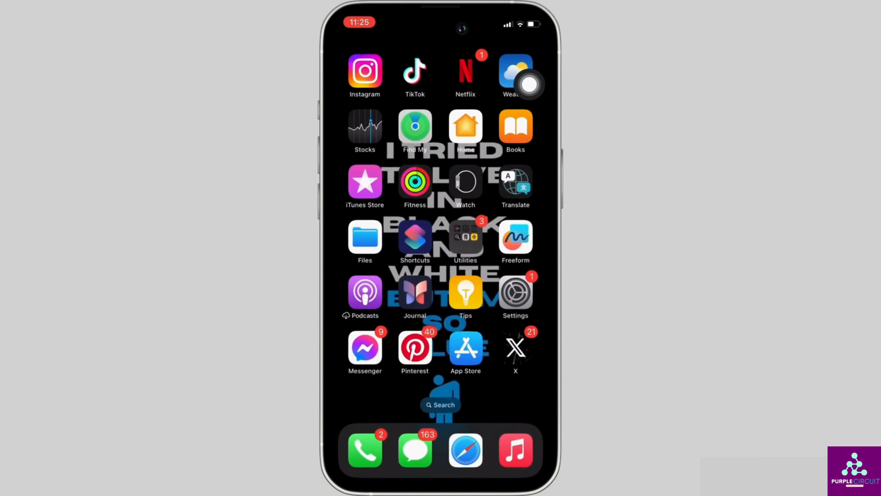
- Navigate Settings > General > iPhone Storage and scroll the app list down to Westpac
click(515, 292)
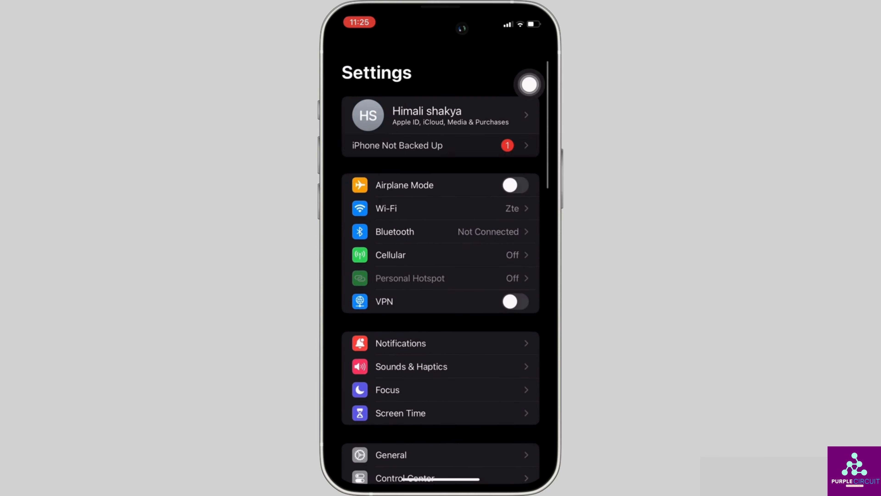
click(390, 454)
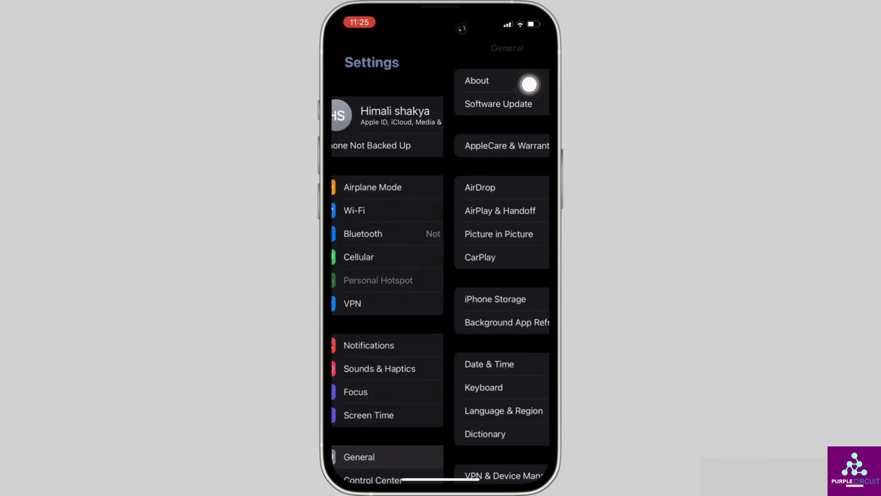
click(496, 298)
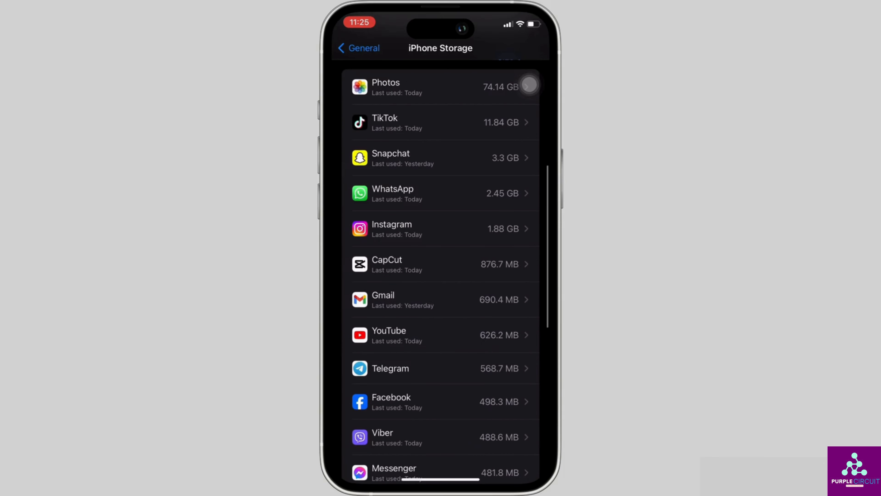
scroll(down, 3)
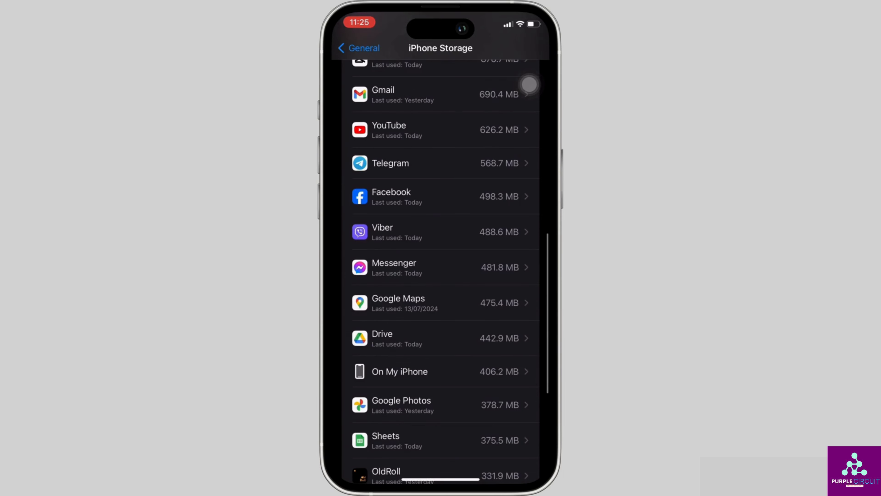
scroll(down, 3)
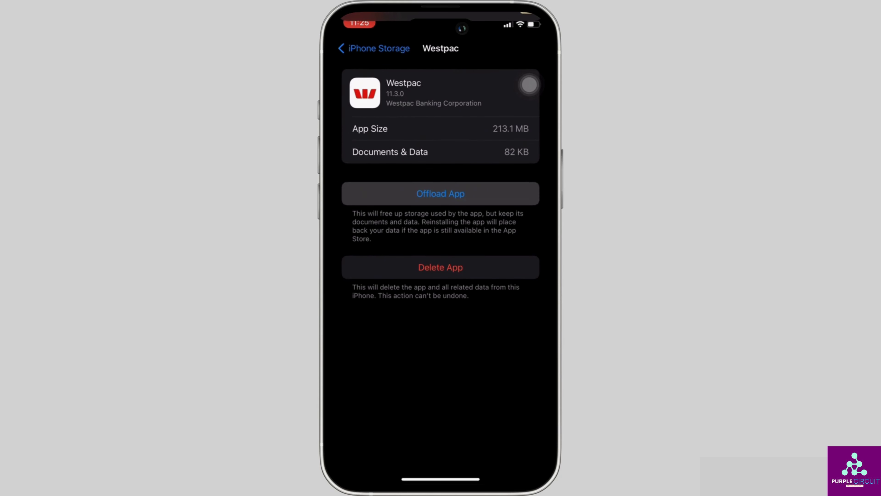
- Offload the Westpac app and confirm, leaving Reinstall App with 213.2 MB of data kept
click(440, 193)
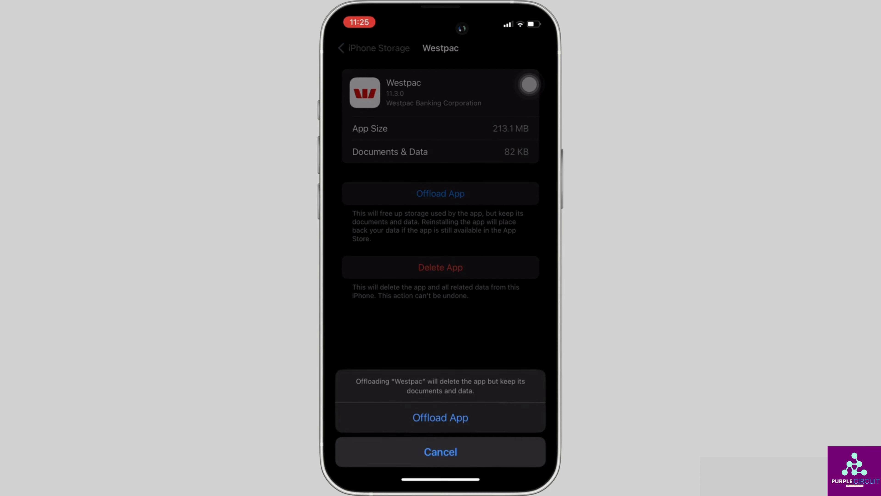
click(440, 417)
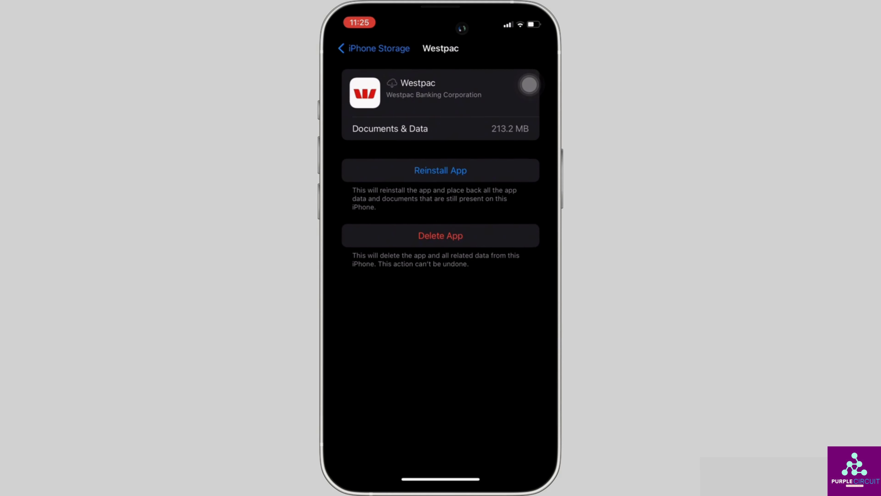